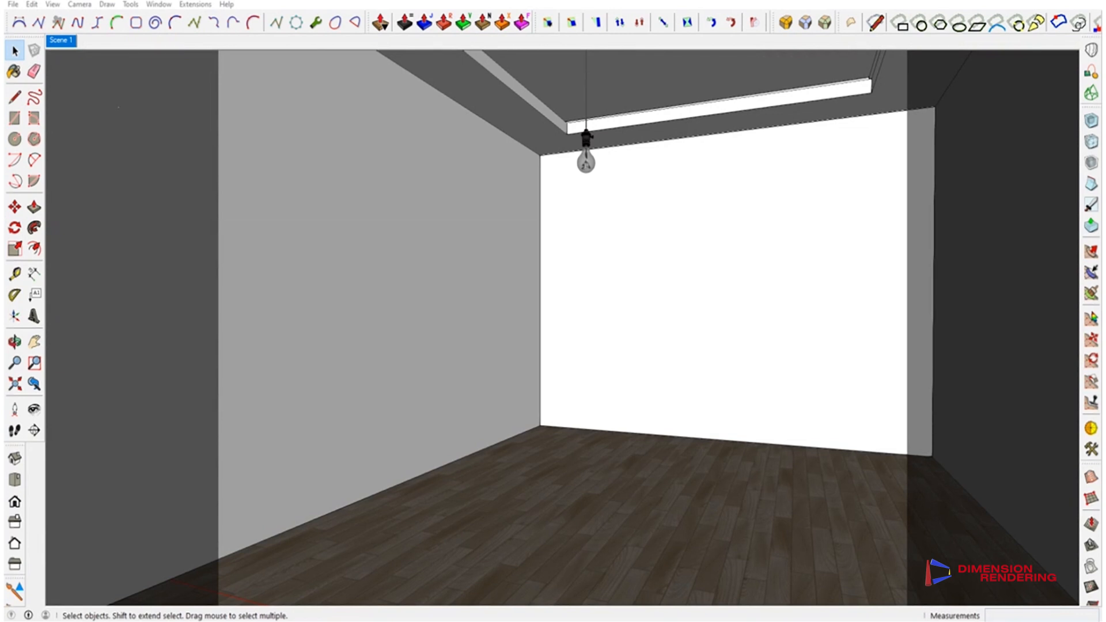
mouse_move(680, 163)
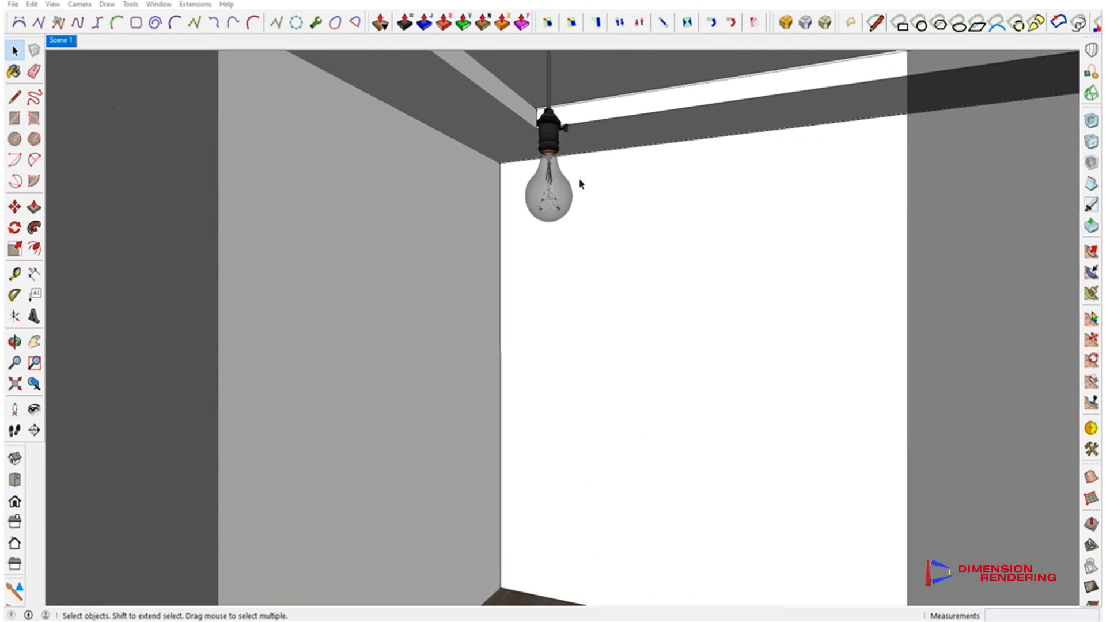
Show the glass_bulb material's reflection and refraction settings in the V-Ray Asset Editor.
left_click(14, 71)
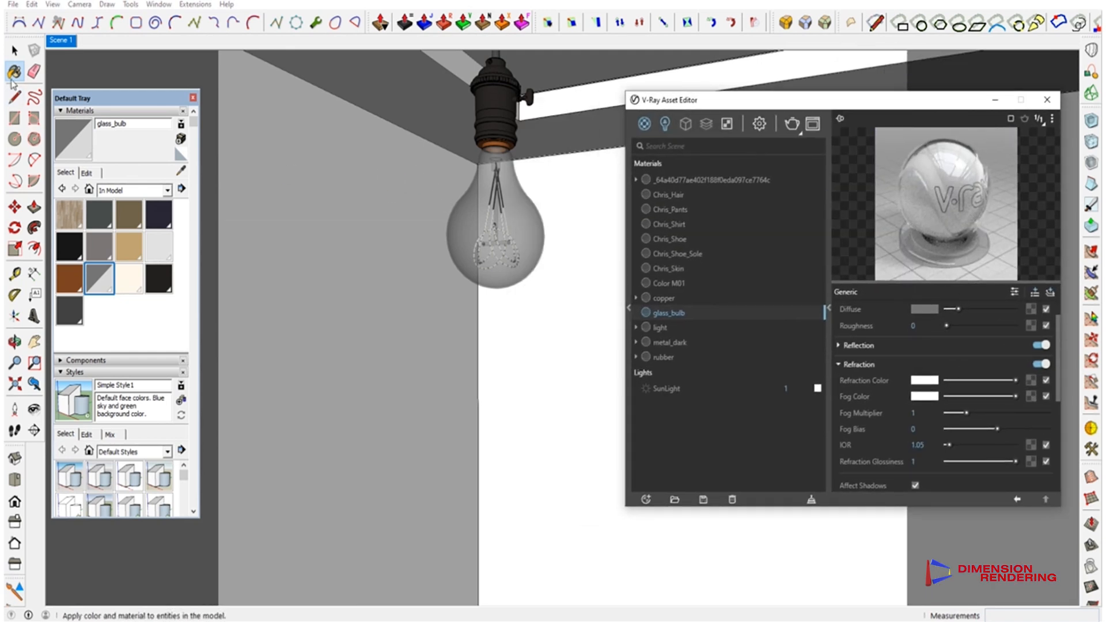
Enter the bulb's nested groups and sample the filament's emissive 'light' material, intensity 80.
left_click(494, 211)
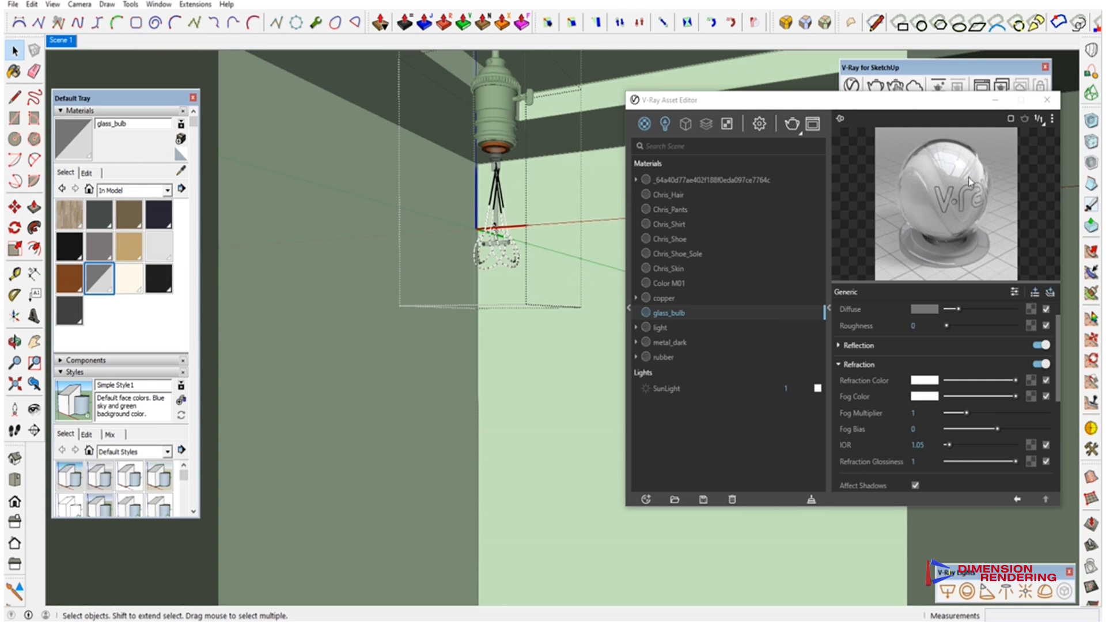
left_click(181, 170)
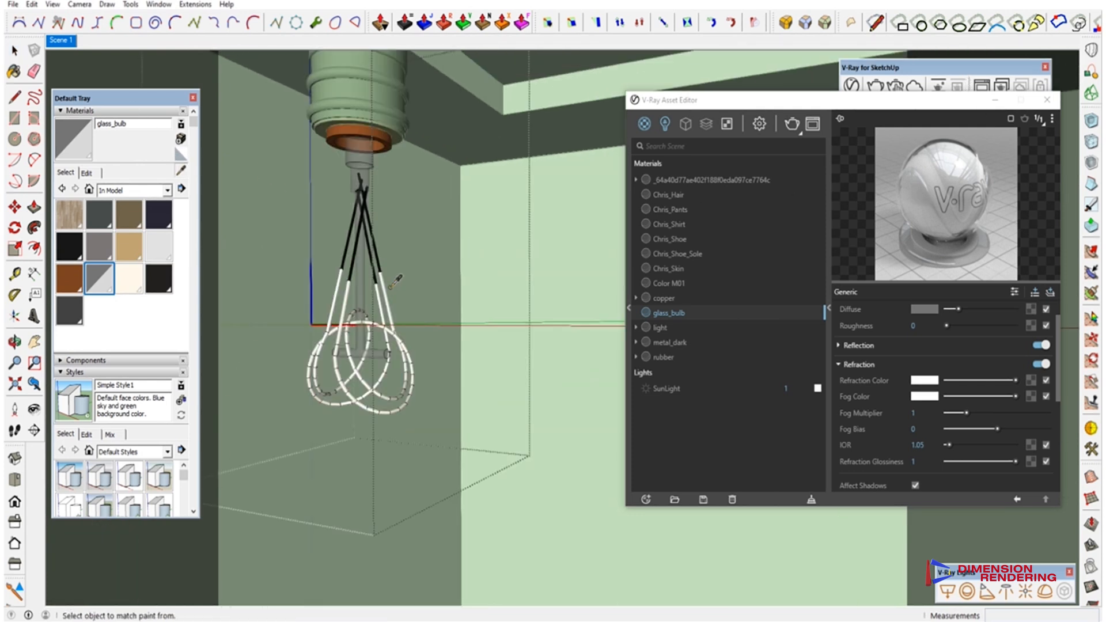
left_click(660, 326)
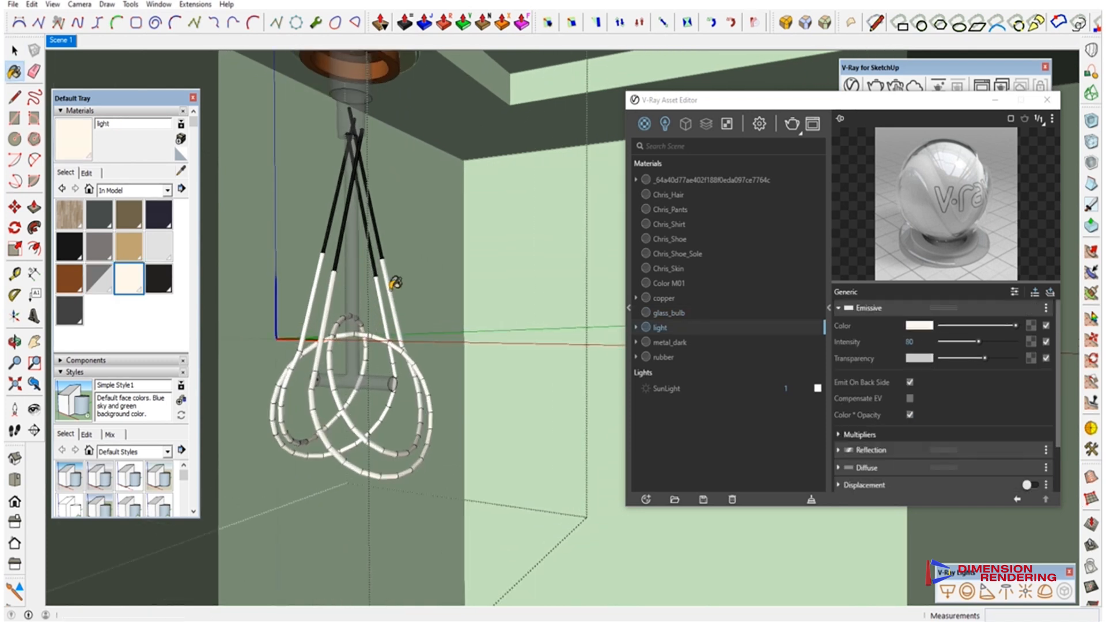
Tint the light material's emissive colour a warmer yellowish cream and close the Asset Editor.
left_click(918, 324)
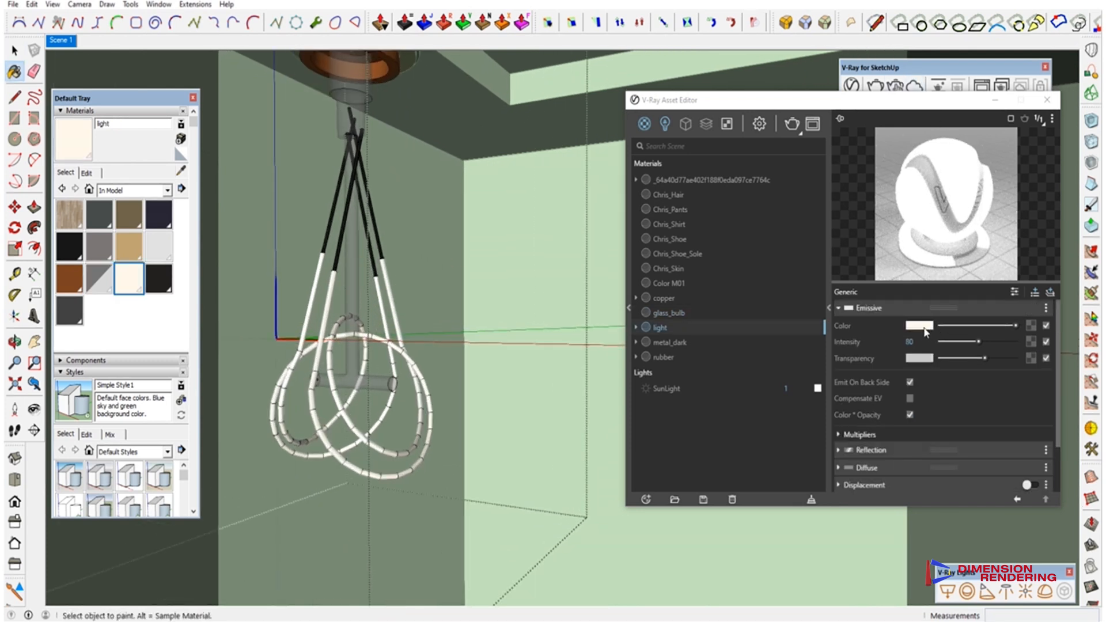
left_click(917, 325)
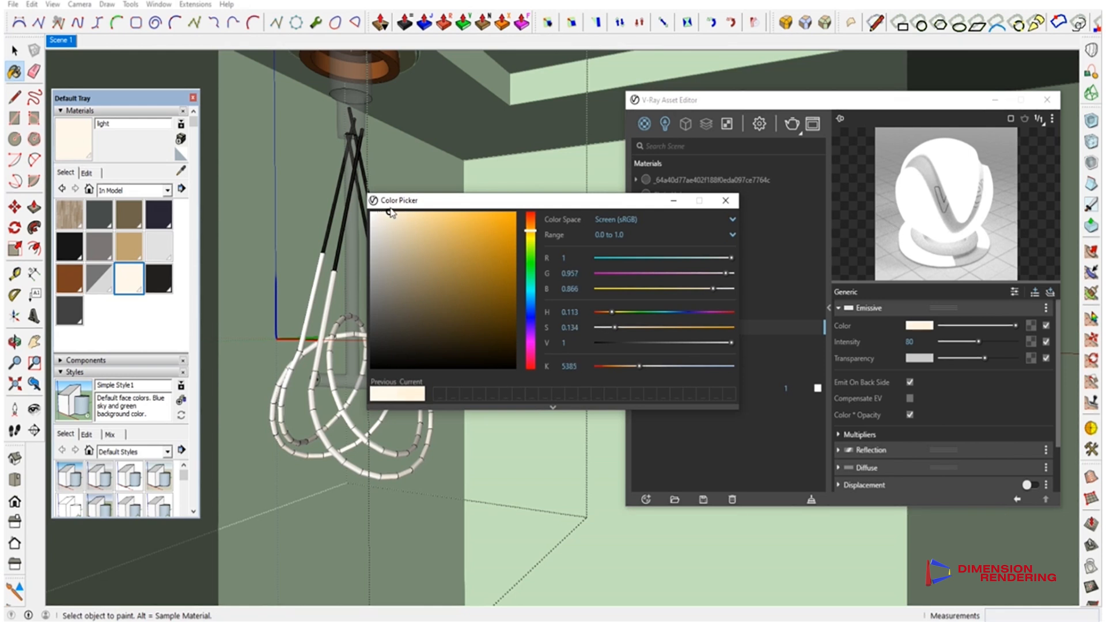
left_click(725, 200)
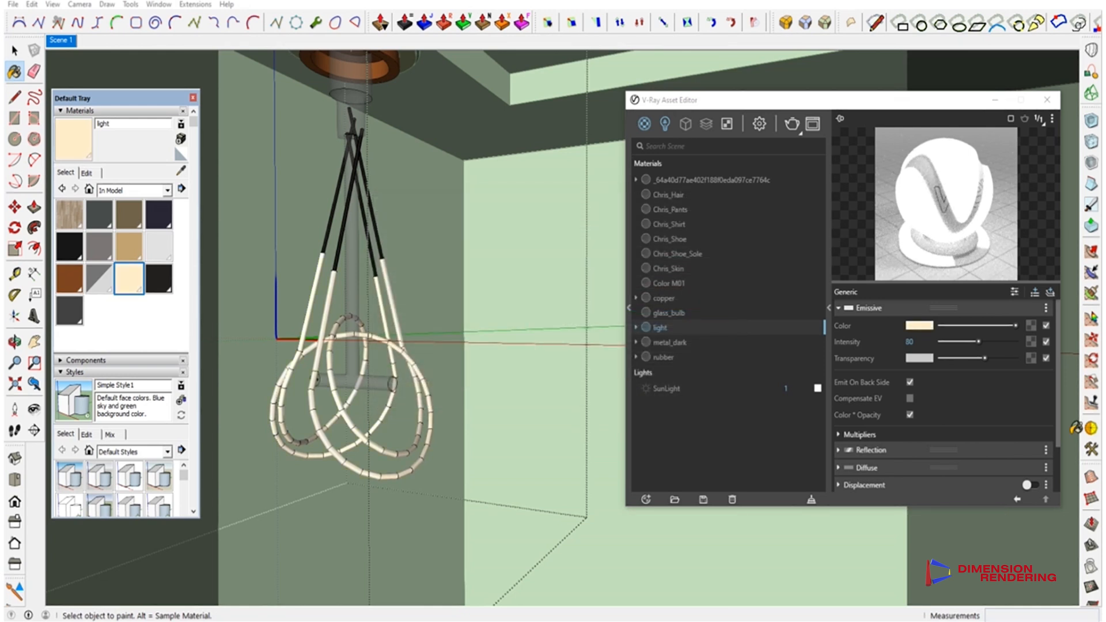
triple_click(919, 342)
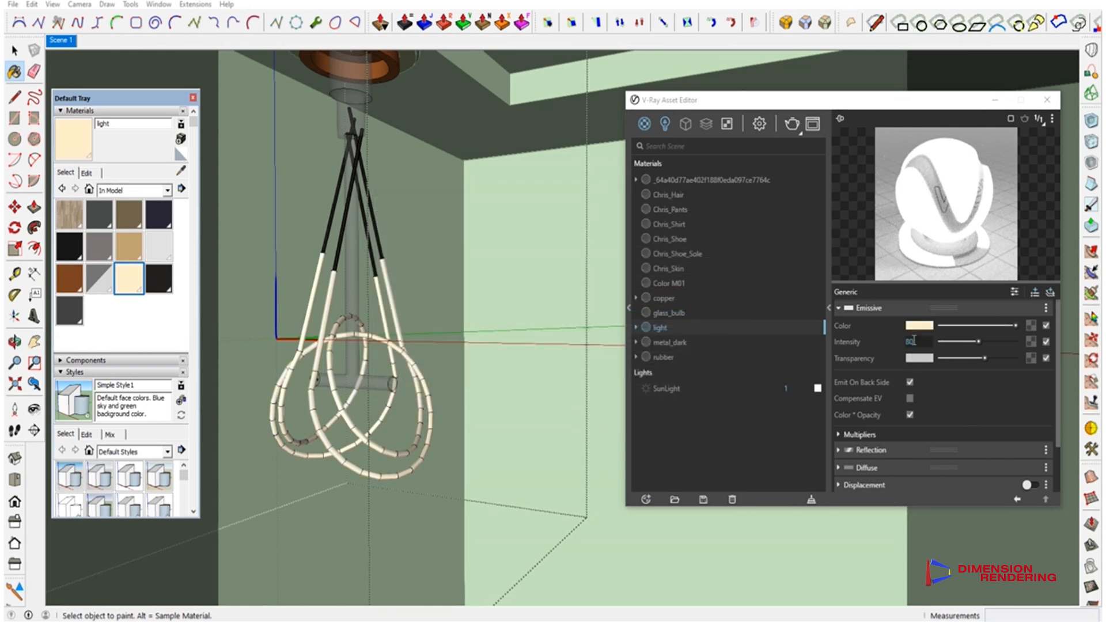
left_click(1047, 100)
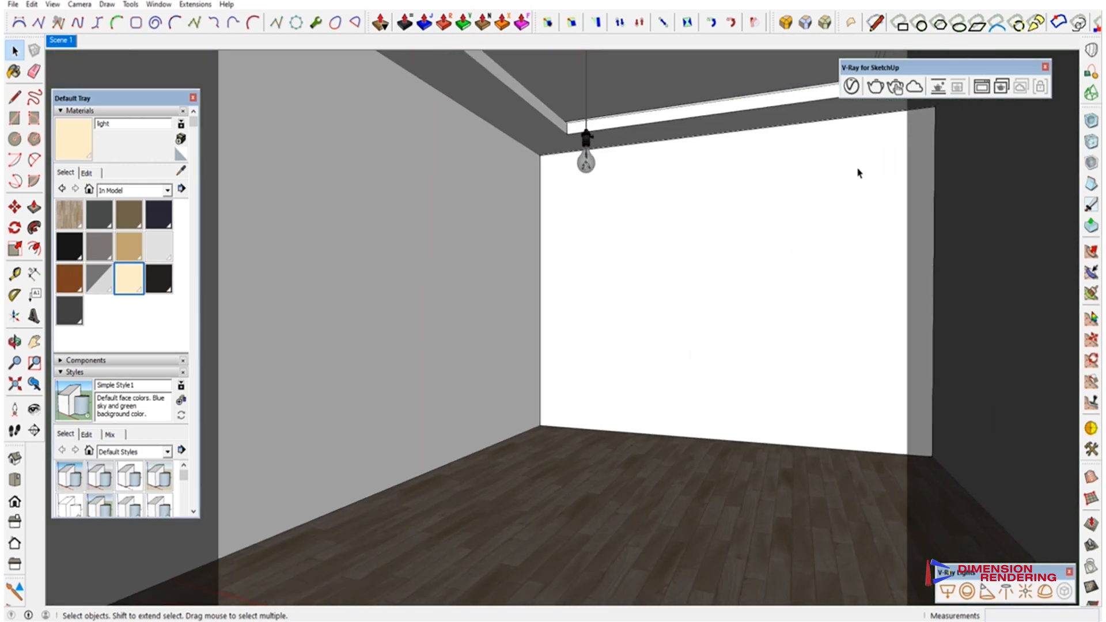
Start an interactive V-Ray render of the room.
left_click(850, 86)
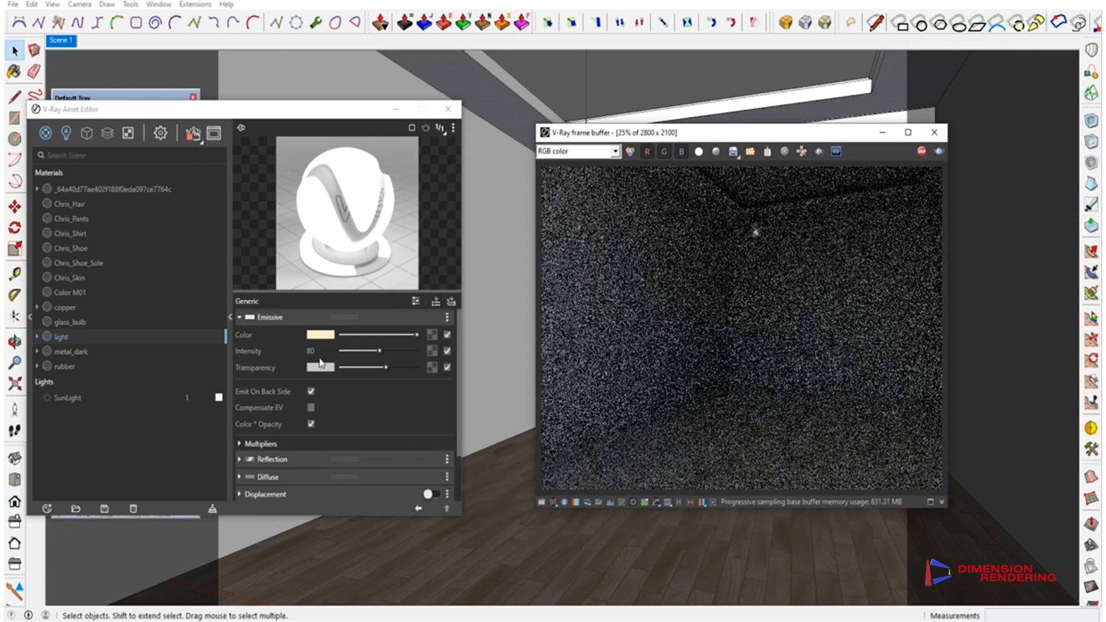
Enter 800 as the light material's emission intensity and stop the in-progress render.
triple_click(311, 350)
type("300")
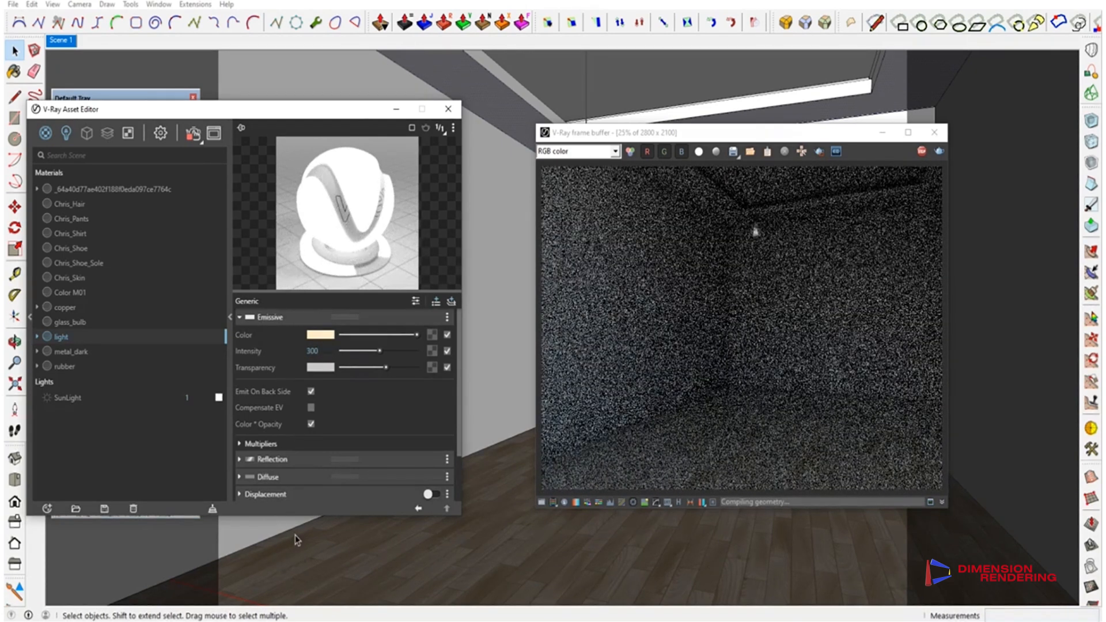
triple_click(312, 351)
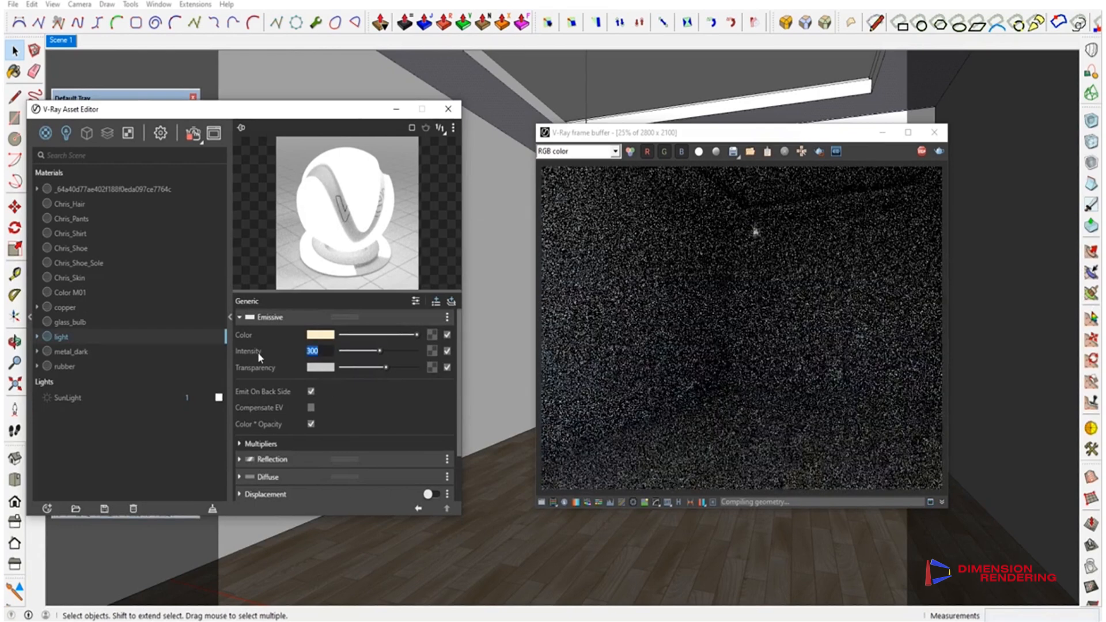
type("800")
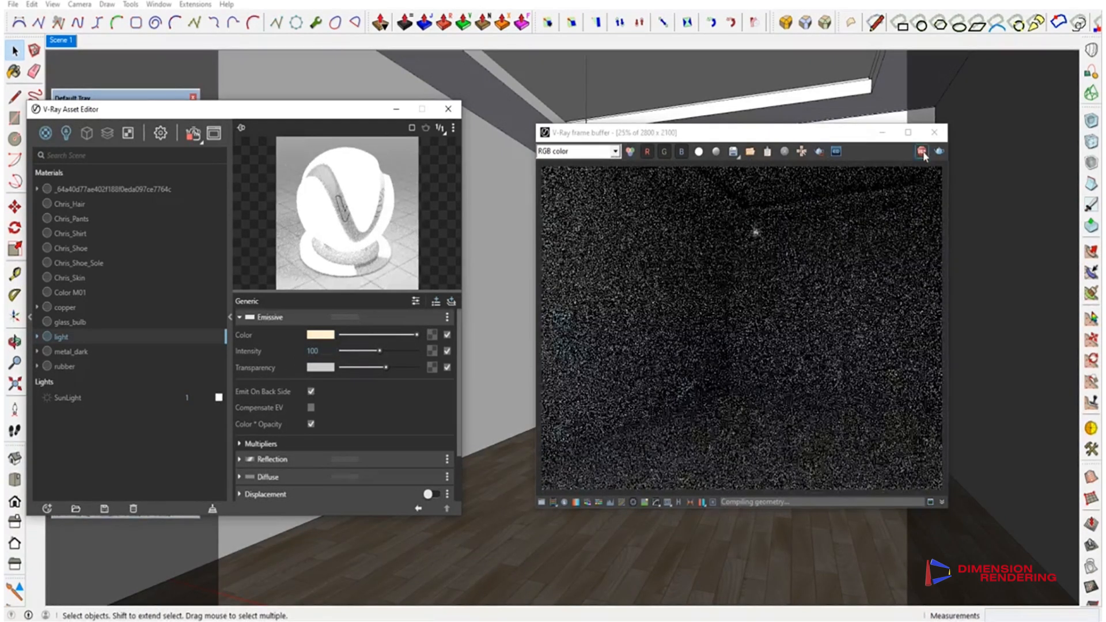
left_click(447, 109)
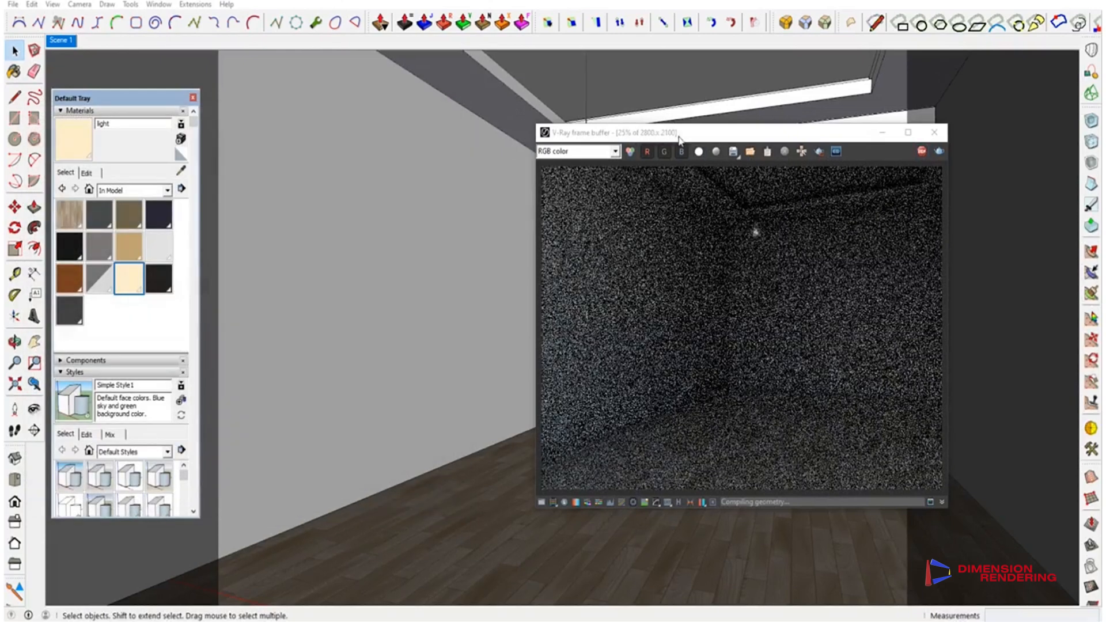
Move the frame buffer aside to make room for placing the sphere light.
left_click_drag(679, 132, 323, 223)
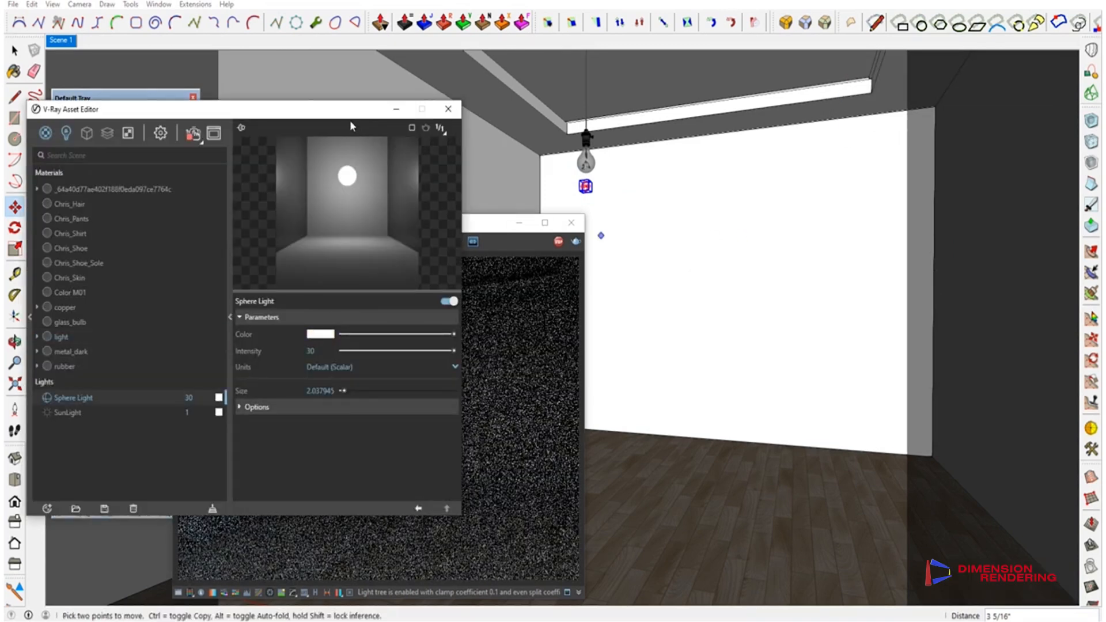
Switch the sphere light to Radiant power (W), give it a warm colour, and tick Invisible.
left_click(872, 367)
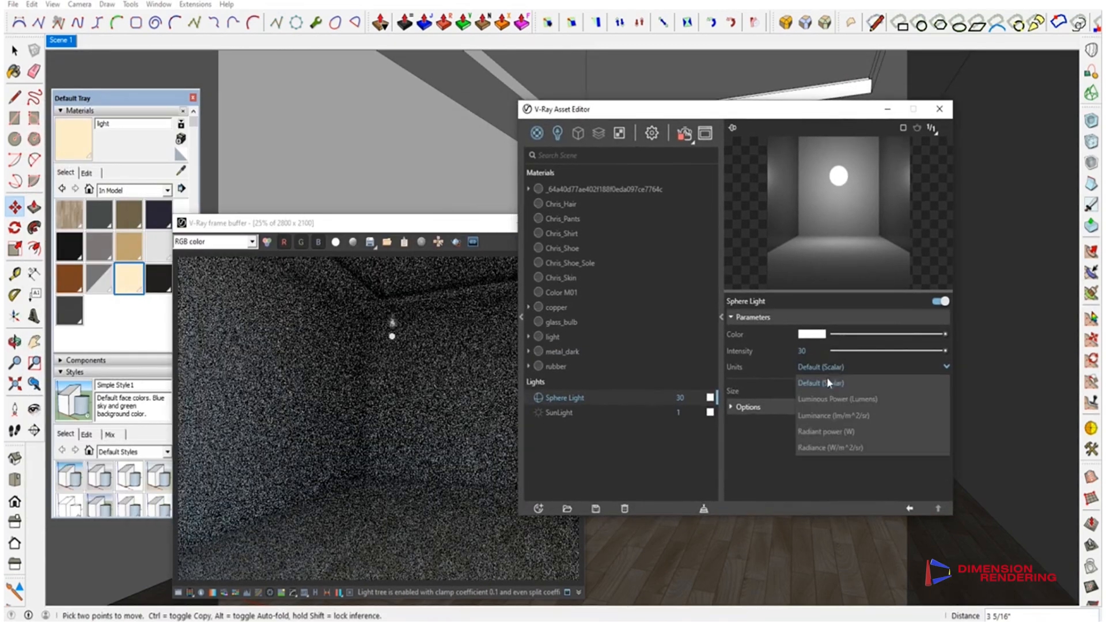
left_click(825, 431)
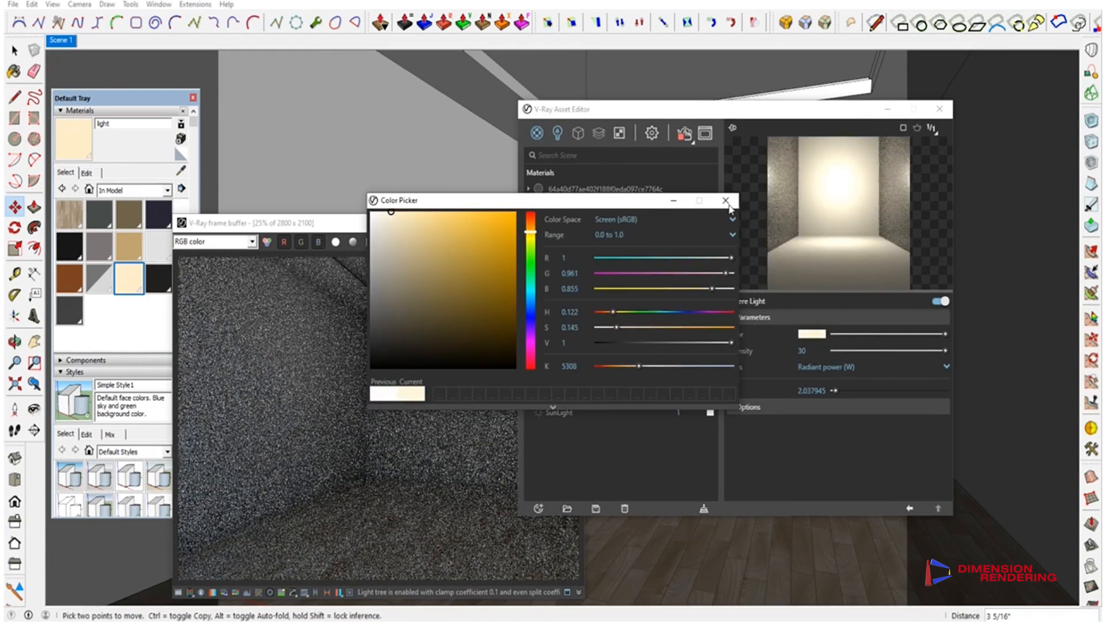
left_click(726, 201)
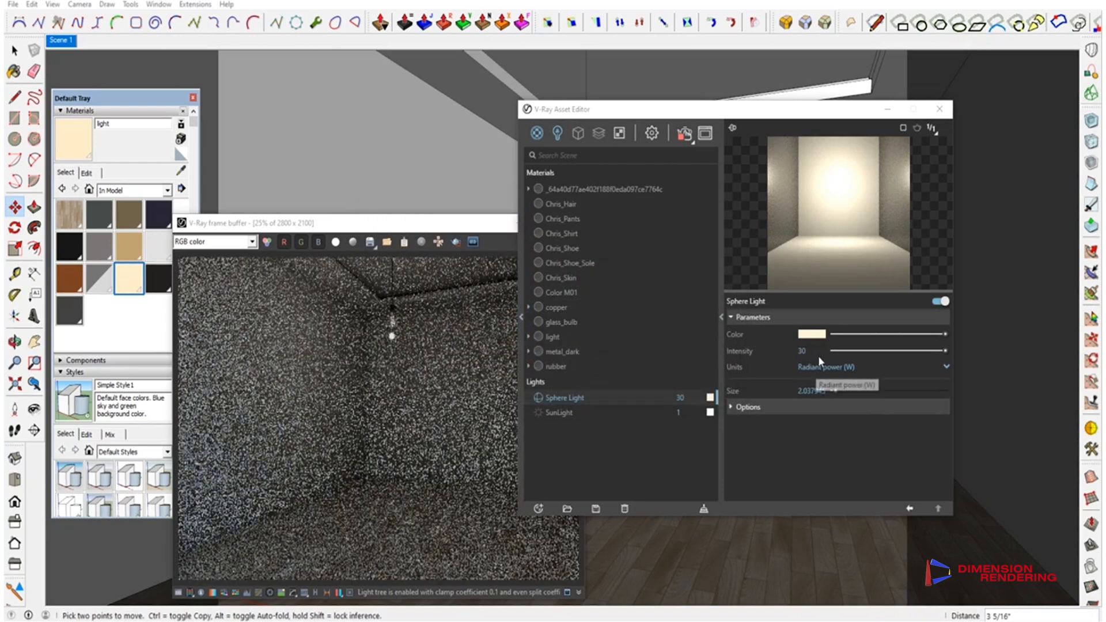
left_click(746, 407)
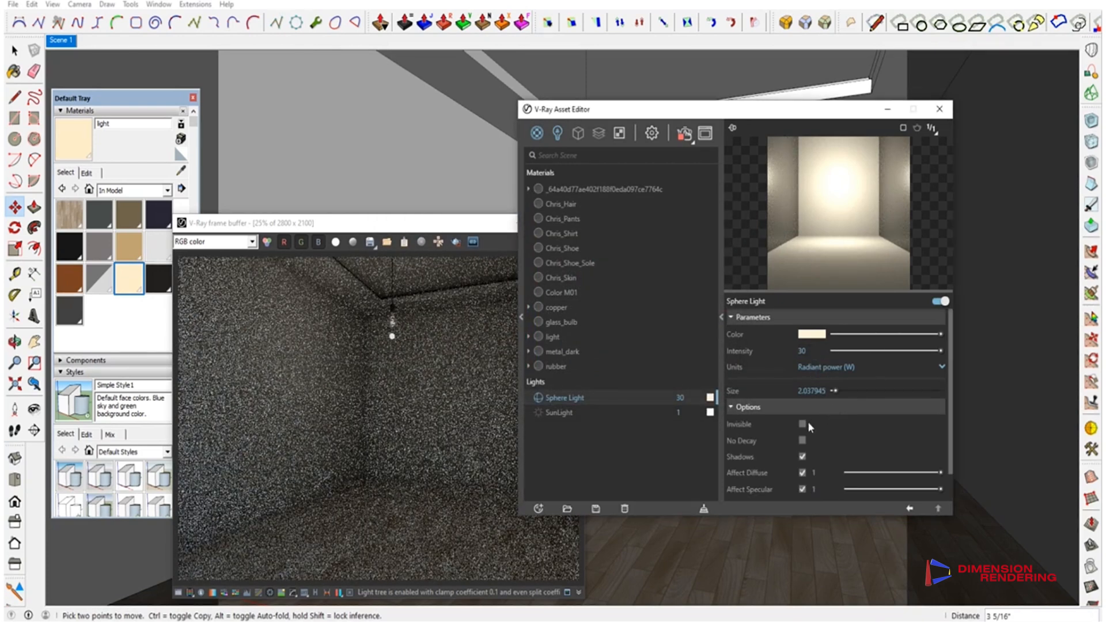
left_click(801, 424)
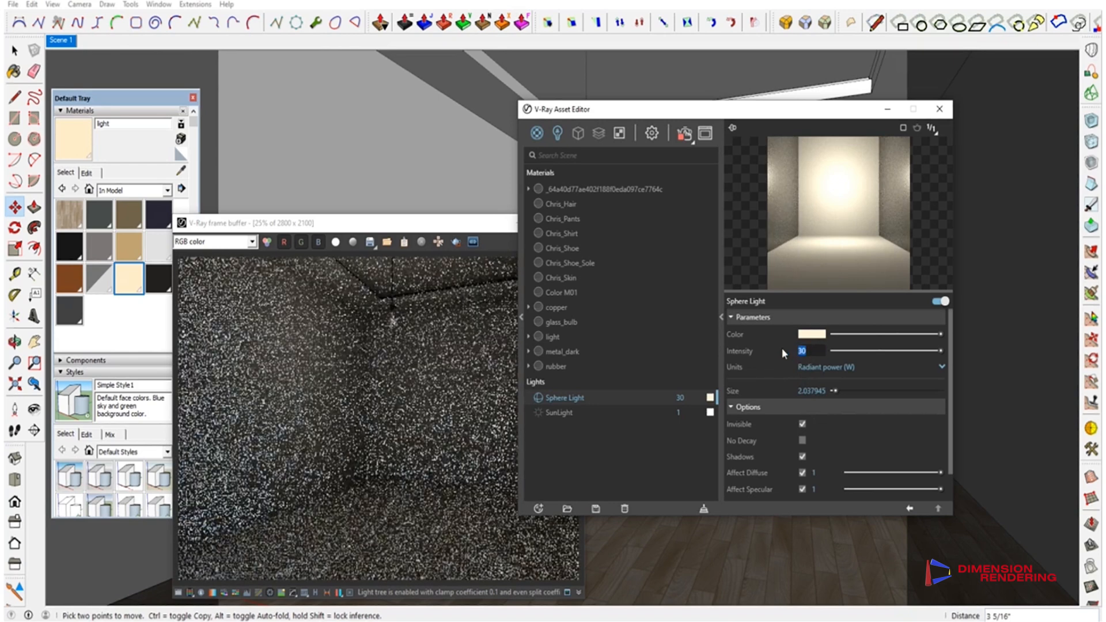